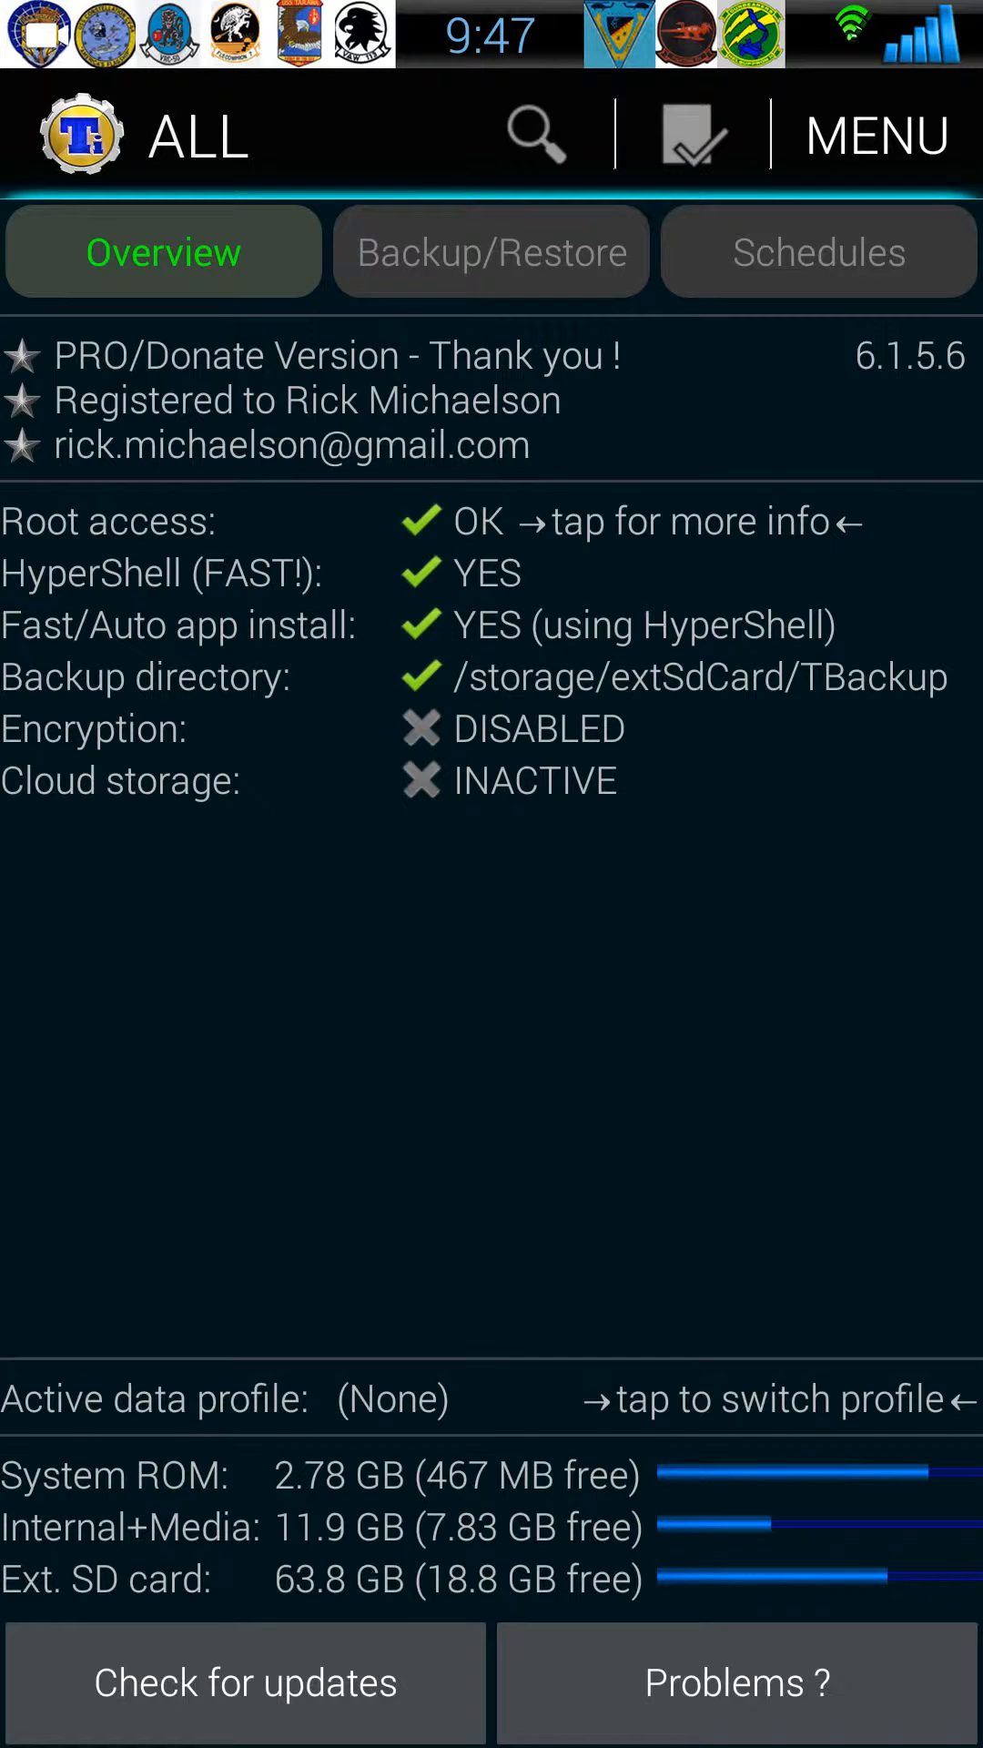
Reach the Create "update.zip" special feature from the main menu, landing in batch actions
{"action": "left_click", "coordinate": [875, 133]}
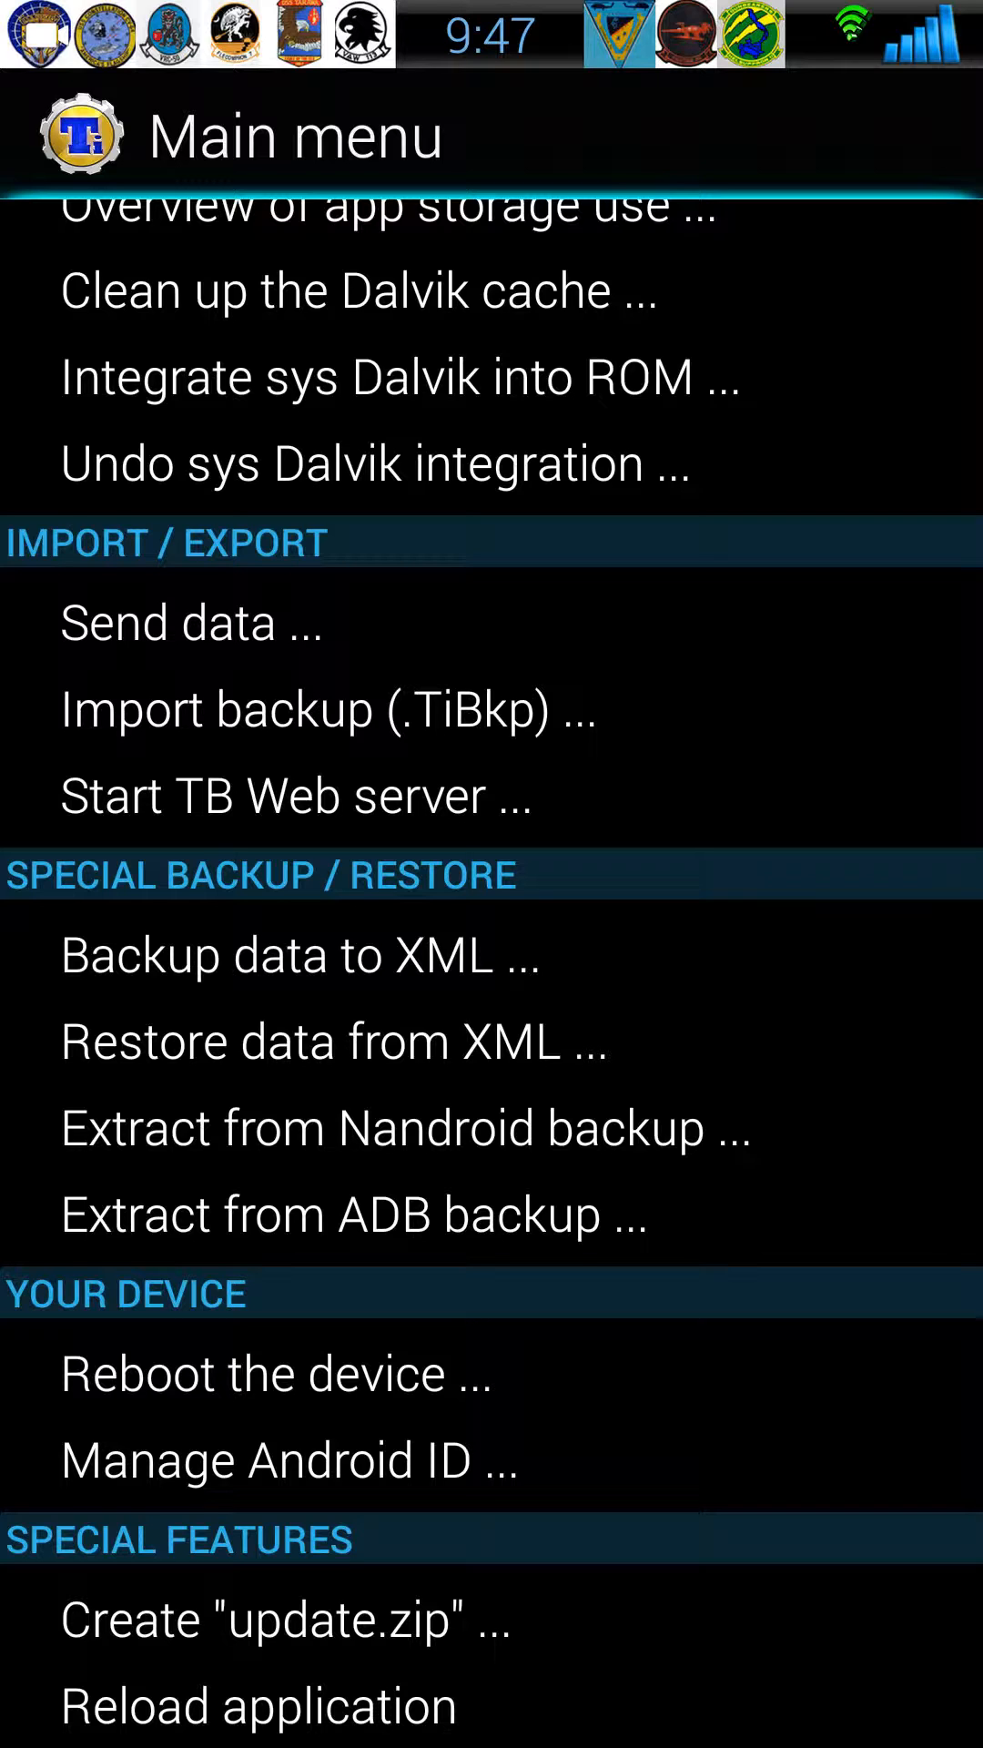
{"action": "left_click", "coordinate": [290, 1617]}
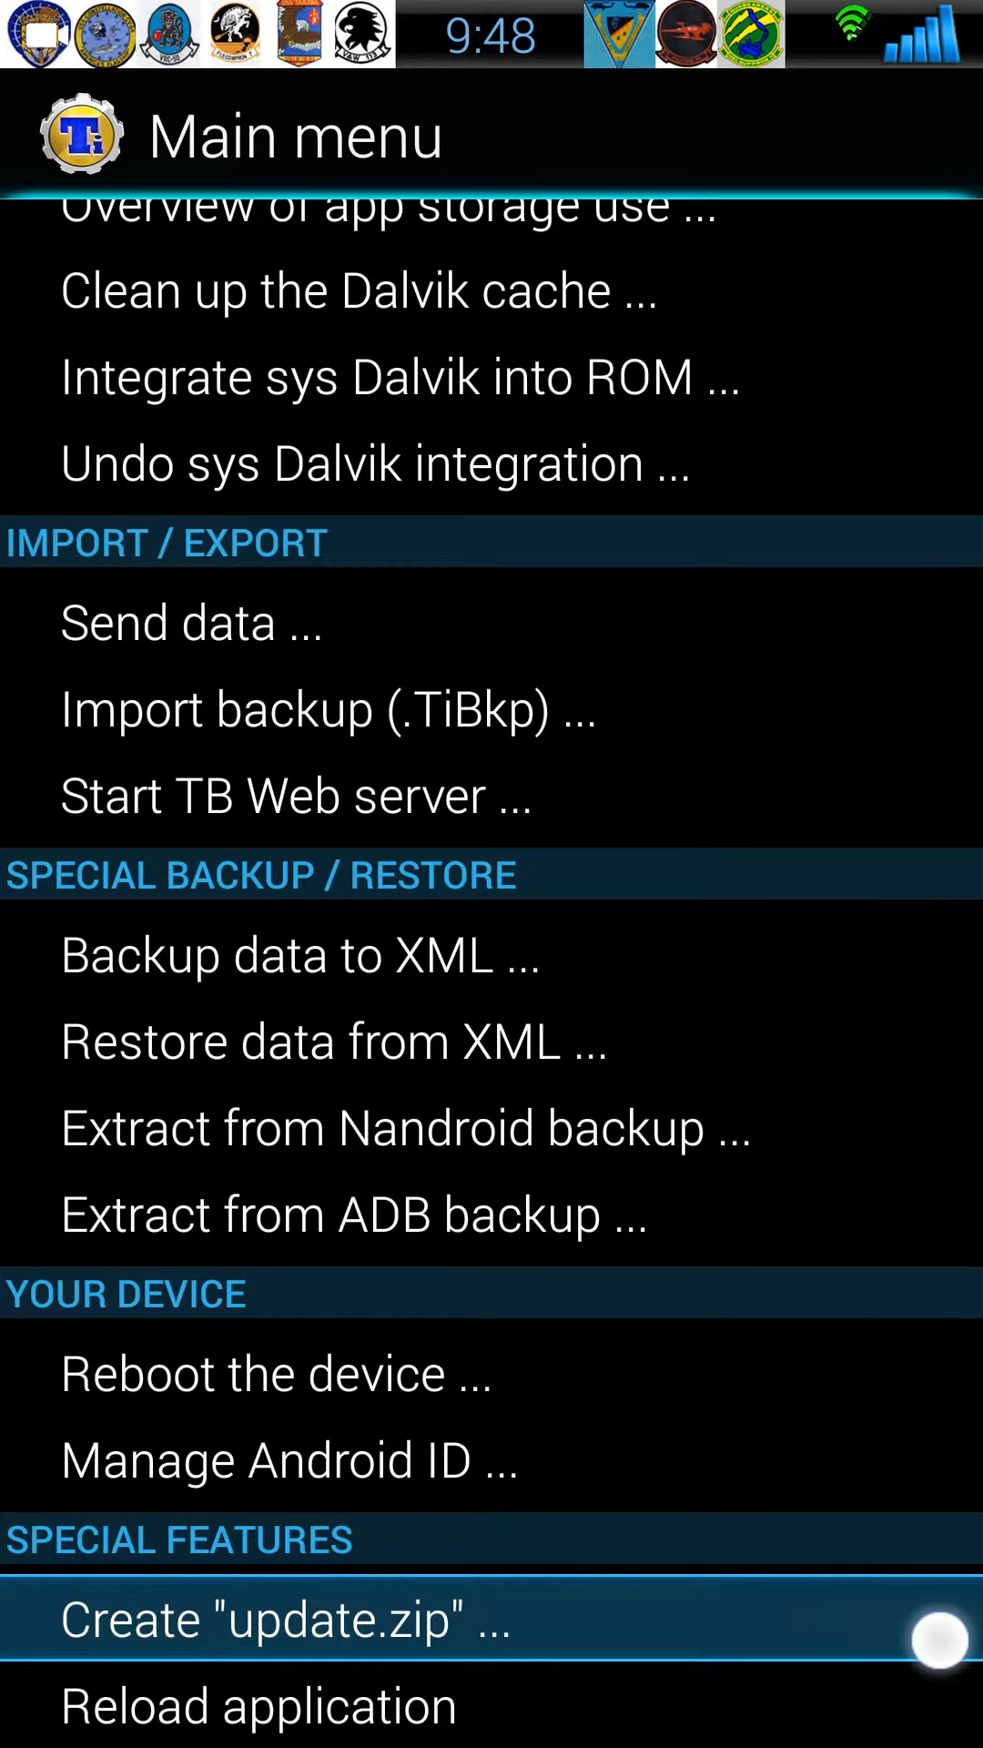
{"action": "left_click", "coordinate": [286, 1619]}
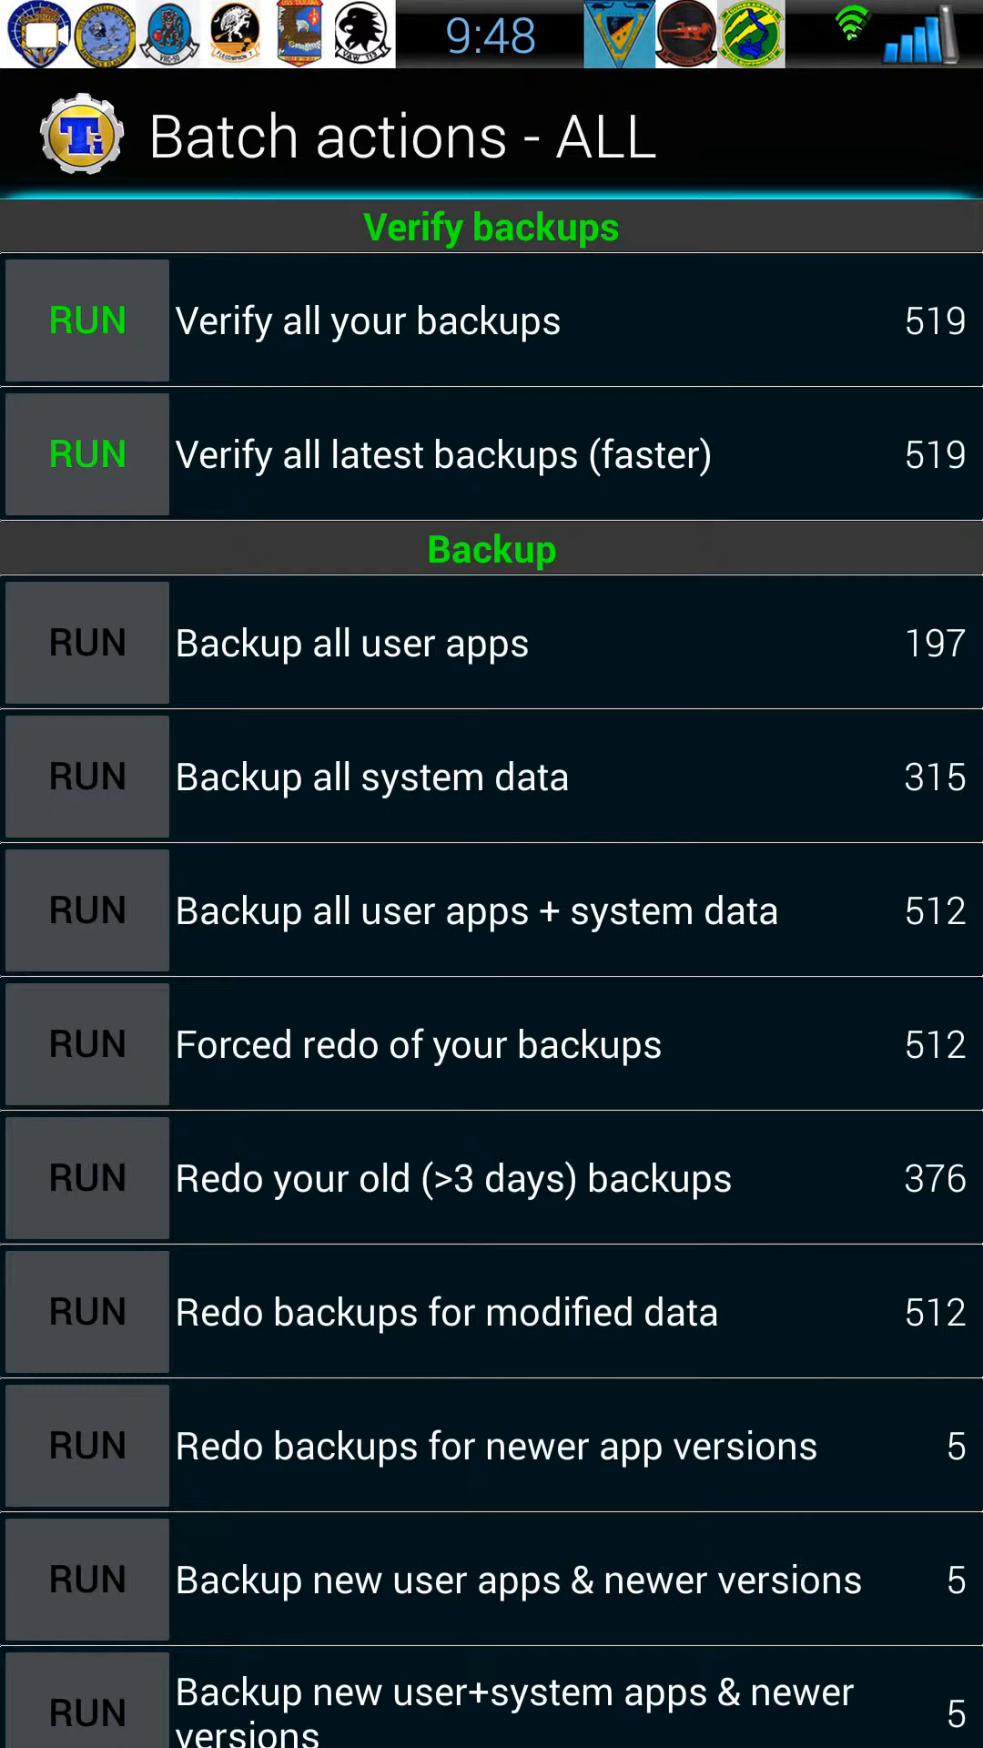
Scroll the batch actions down to the Recovery mode update.zip-from-app+data option (519 apps)
{"action": "scroll", "scroll_direction": "down", "scroll_amount": 3}
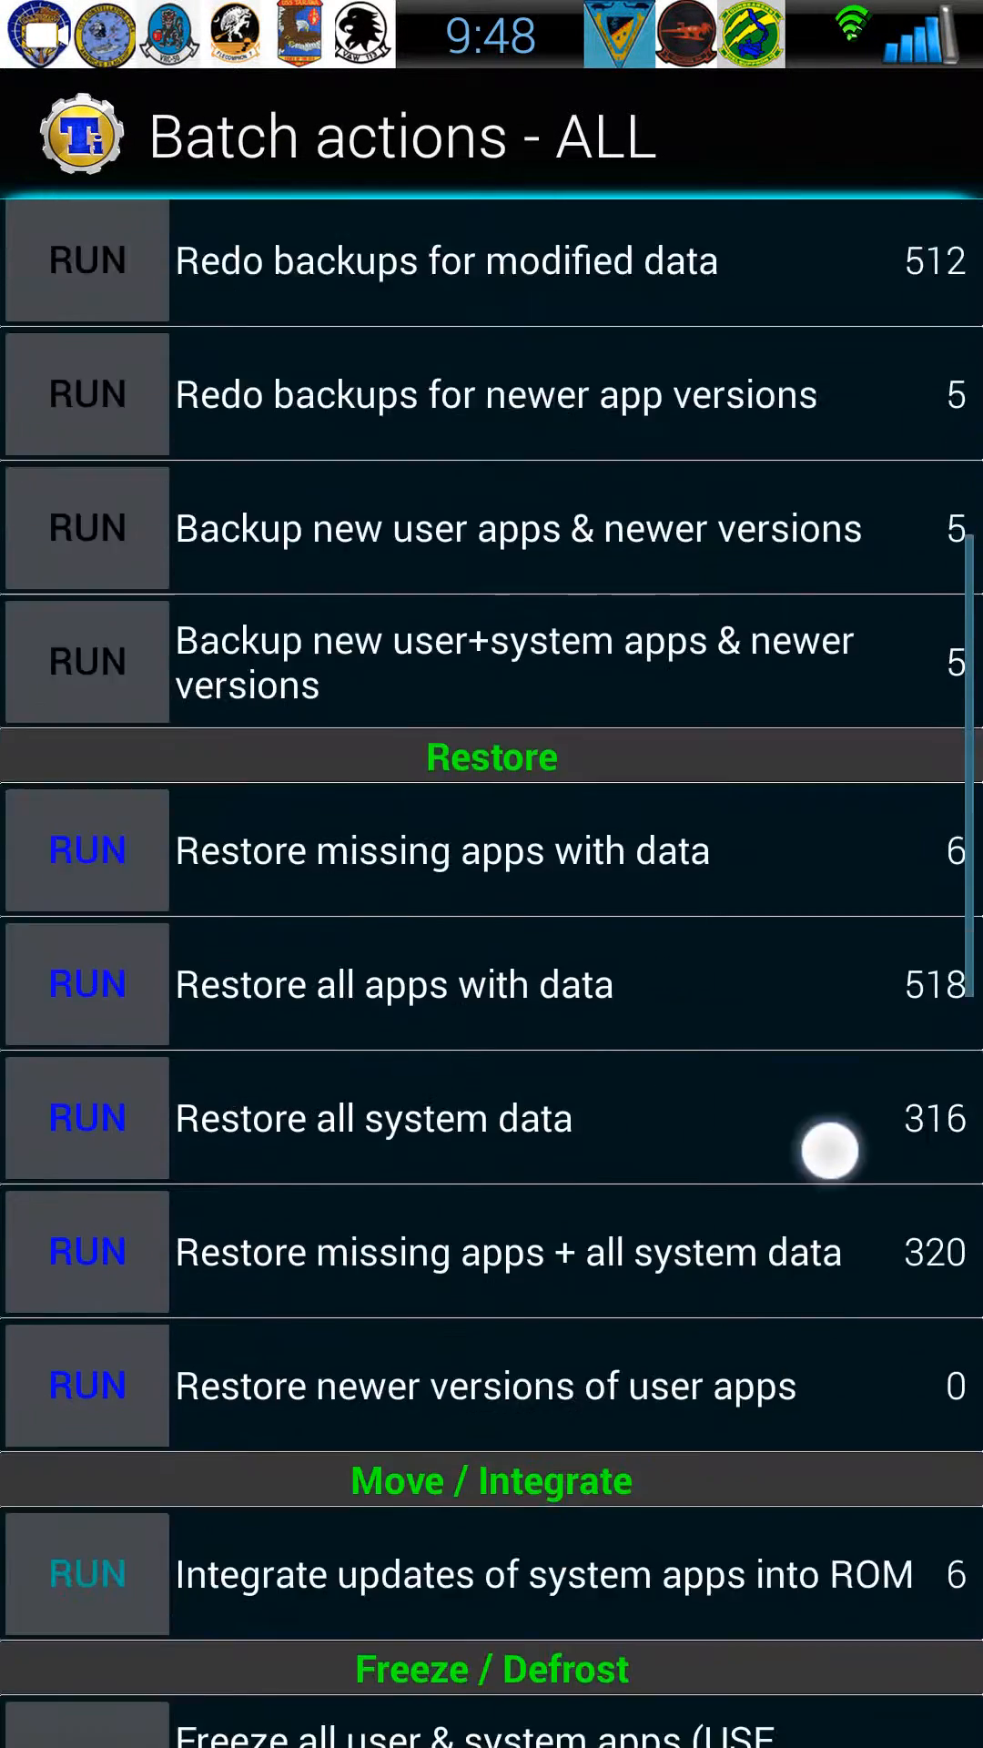
{"action": "scroll", "scroll_direction": "down", "scroll_amount": 3}
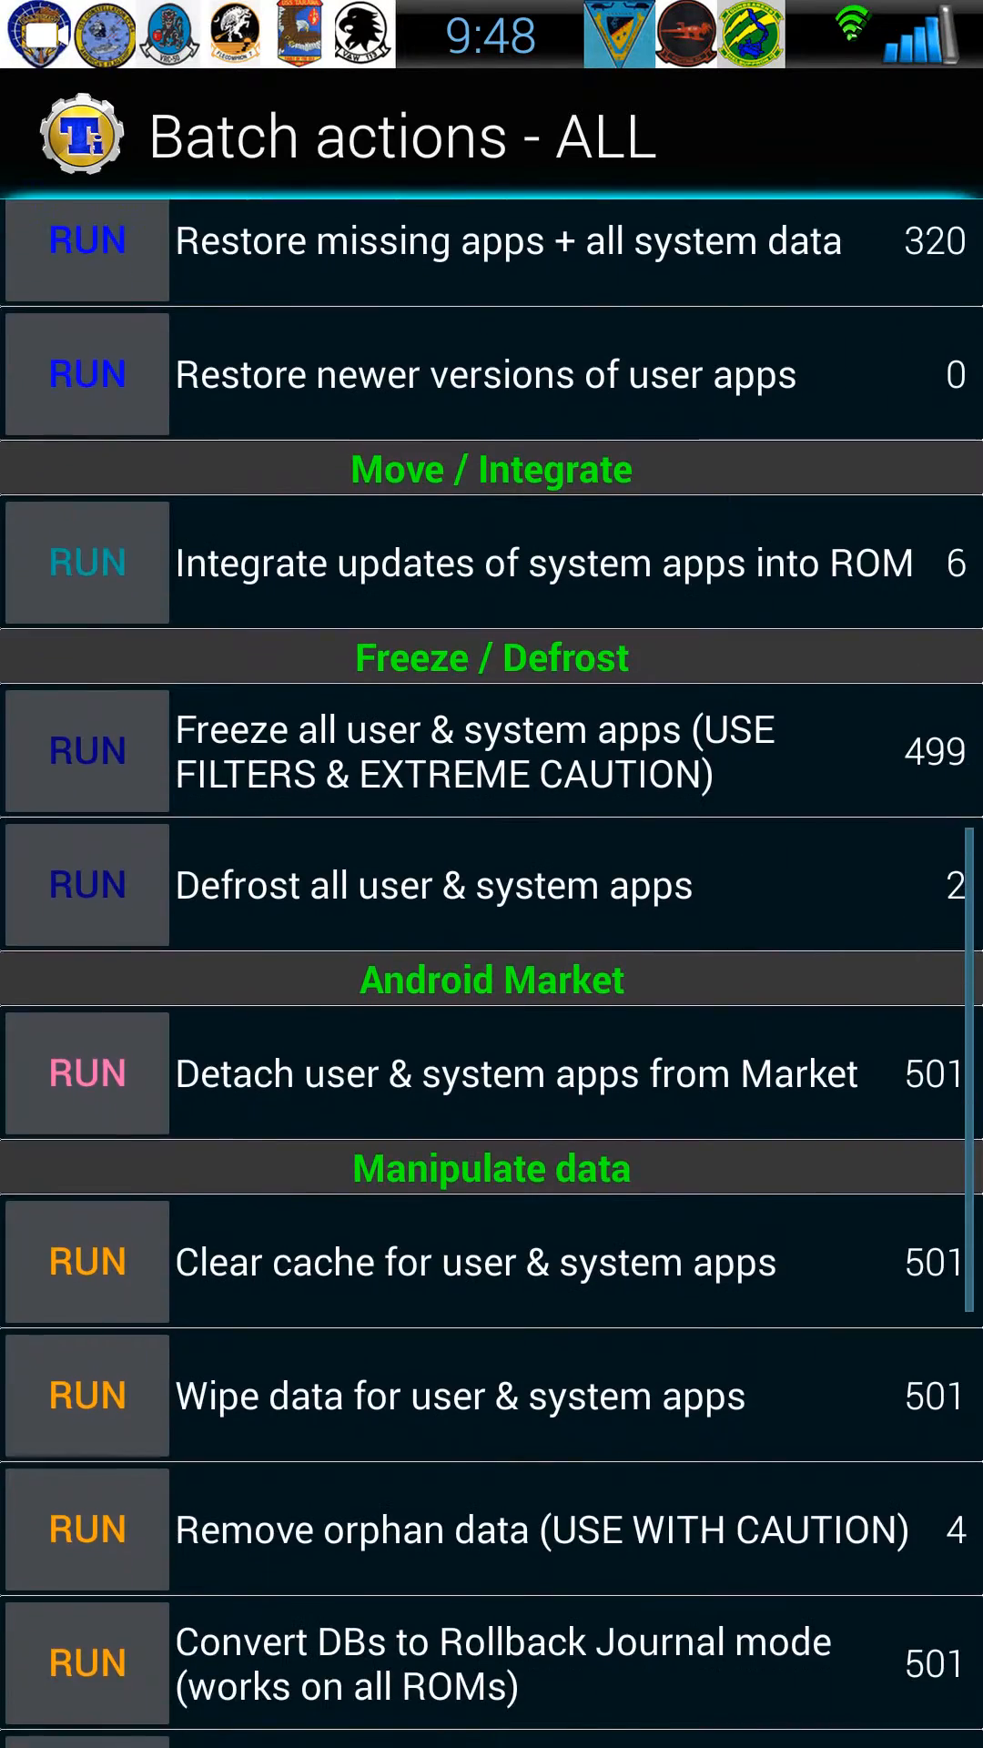
{"action": "scroll", "scroll_direction": "down", "scroll_amount": 3}
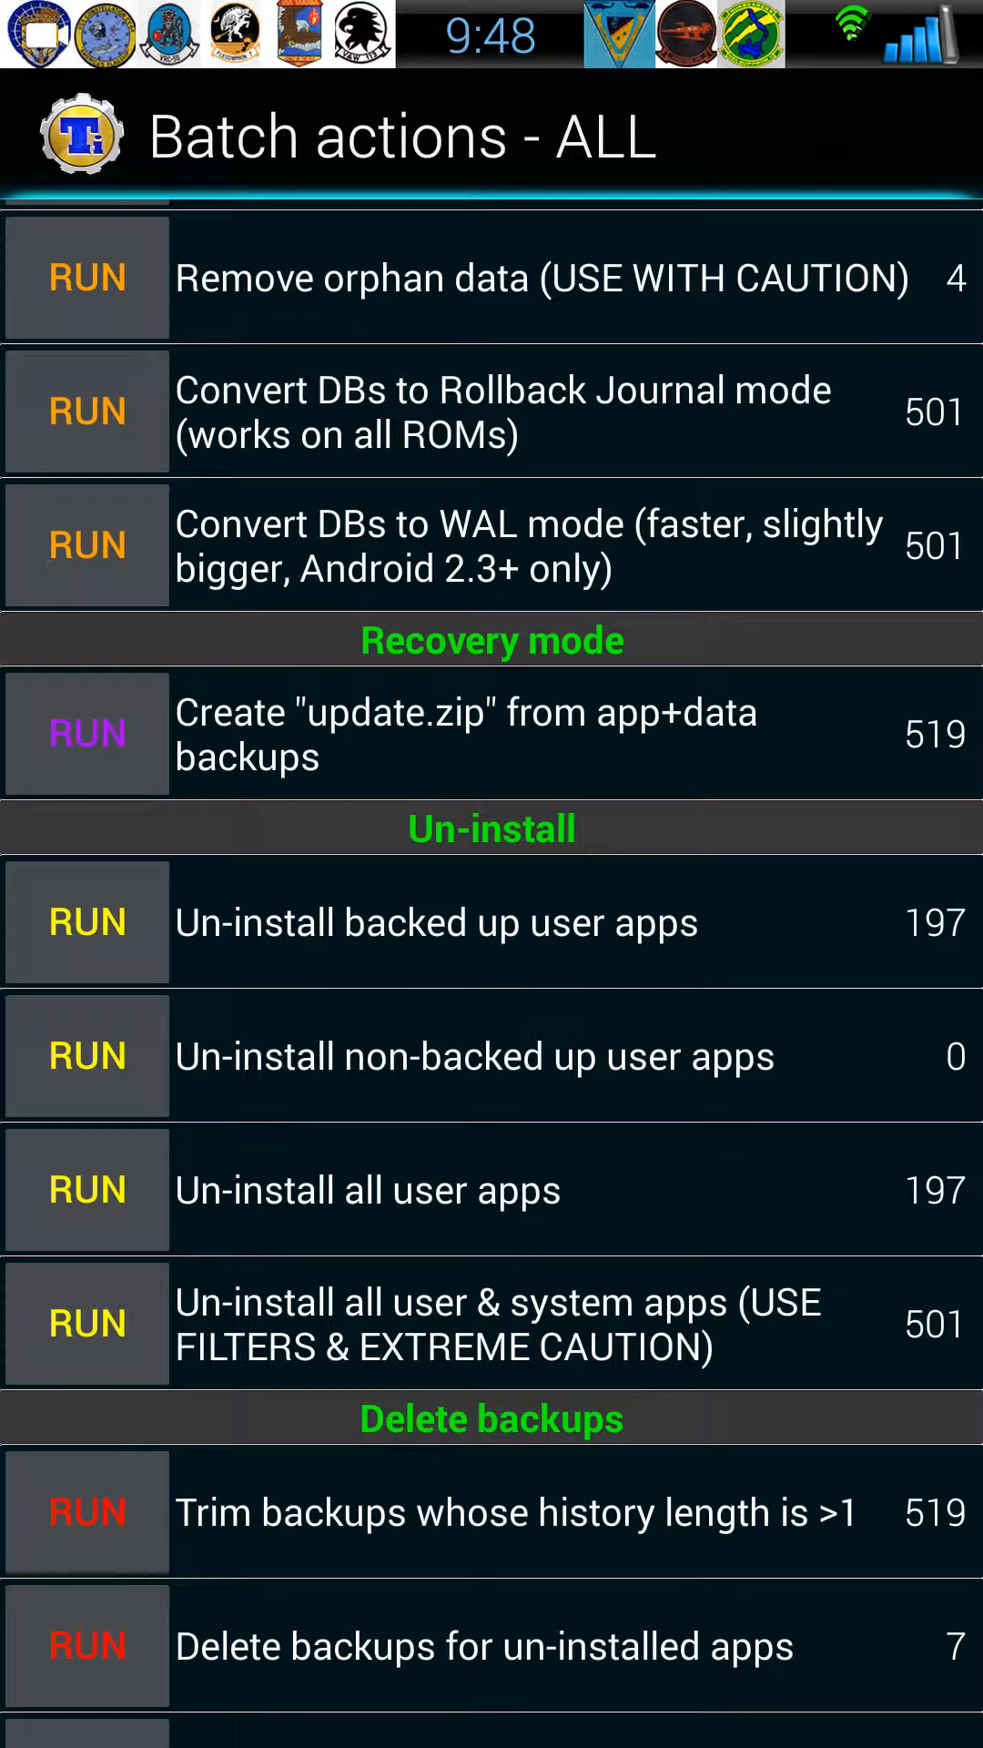
Run Create update.zip from app+data backups, deselect all, and check the wanted user apps
{"action": "left_click", "coordinate": [86, 732]}
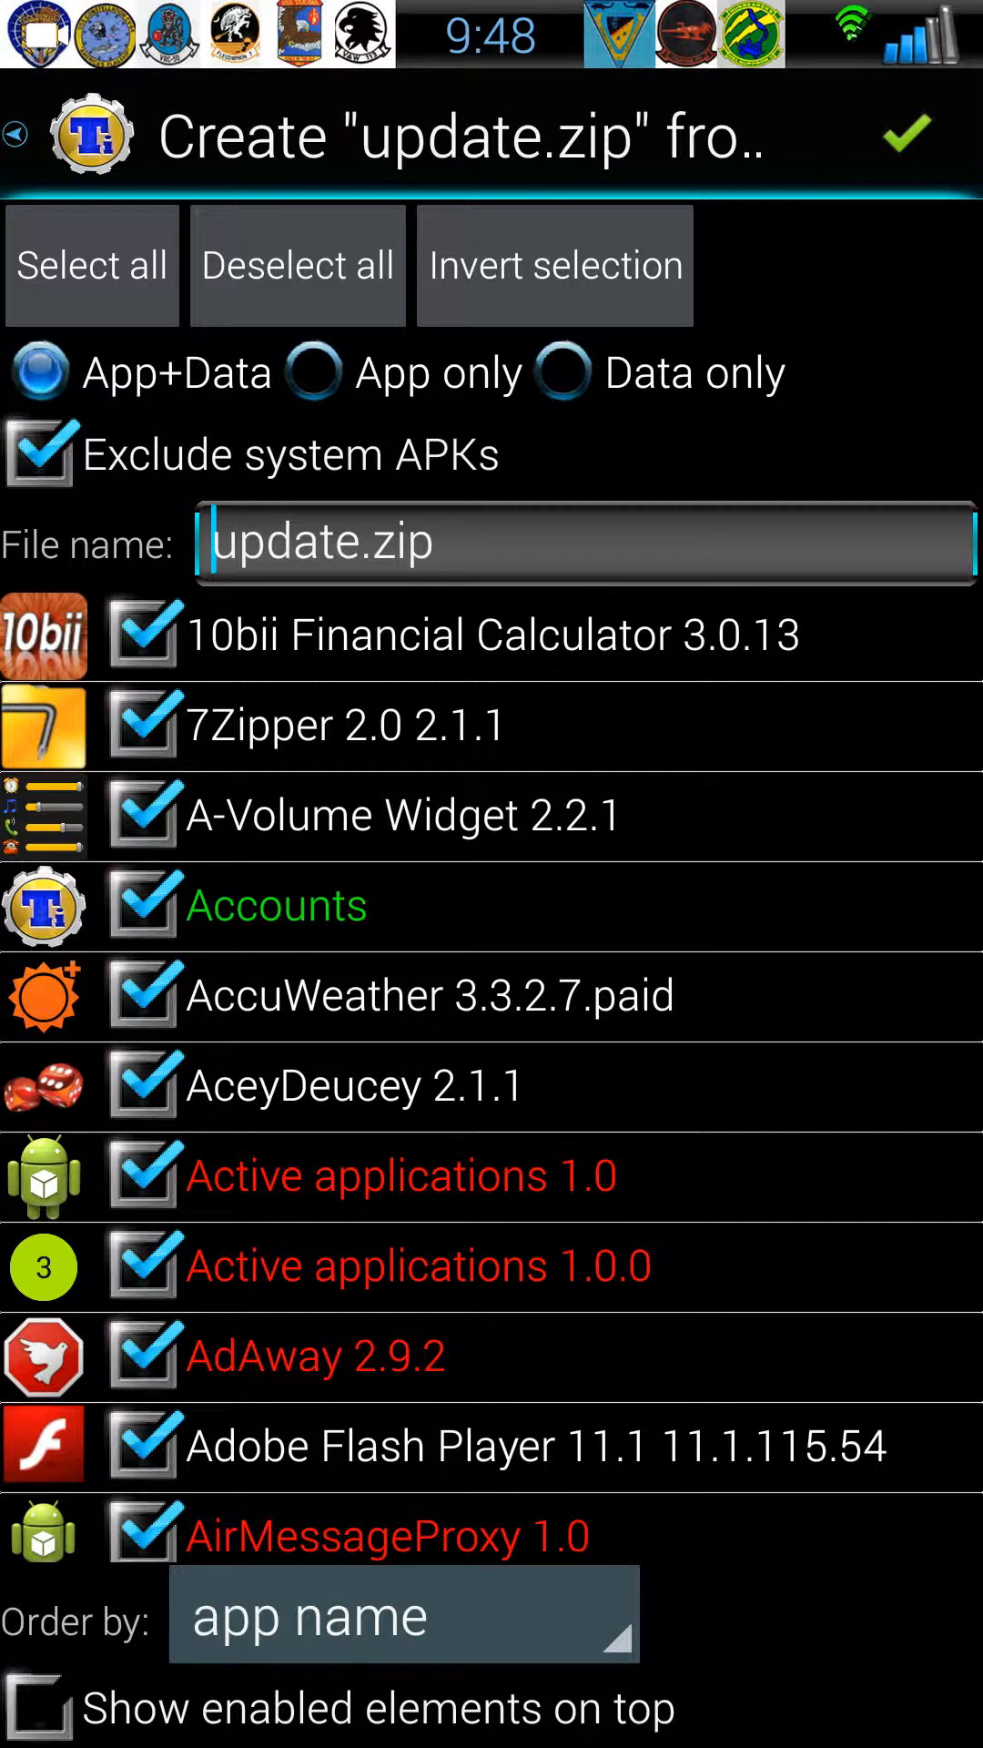
{"action": "left_click", "coordinate": [297, 265]}
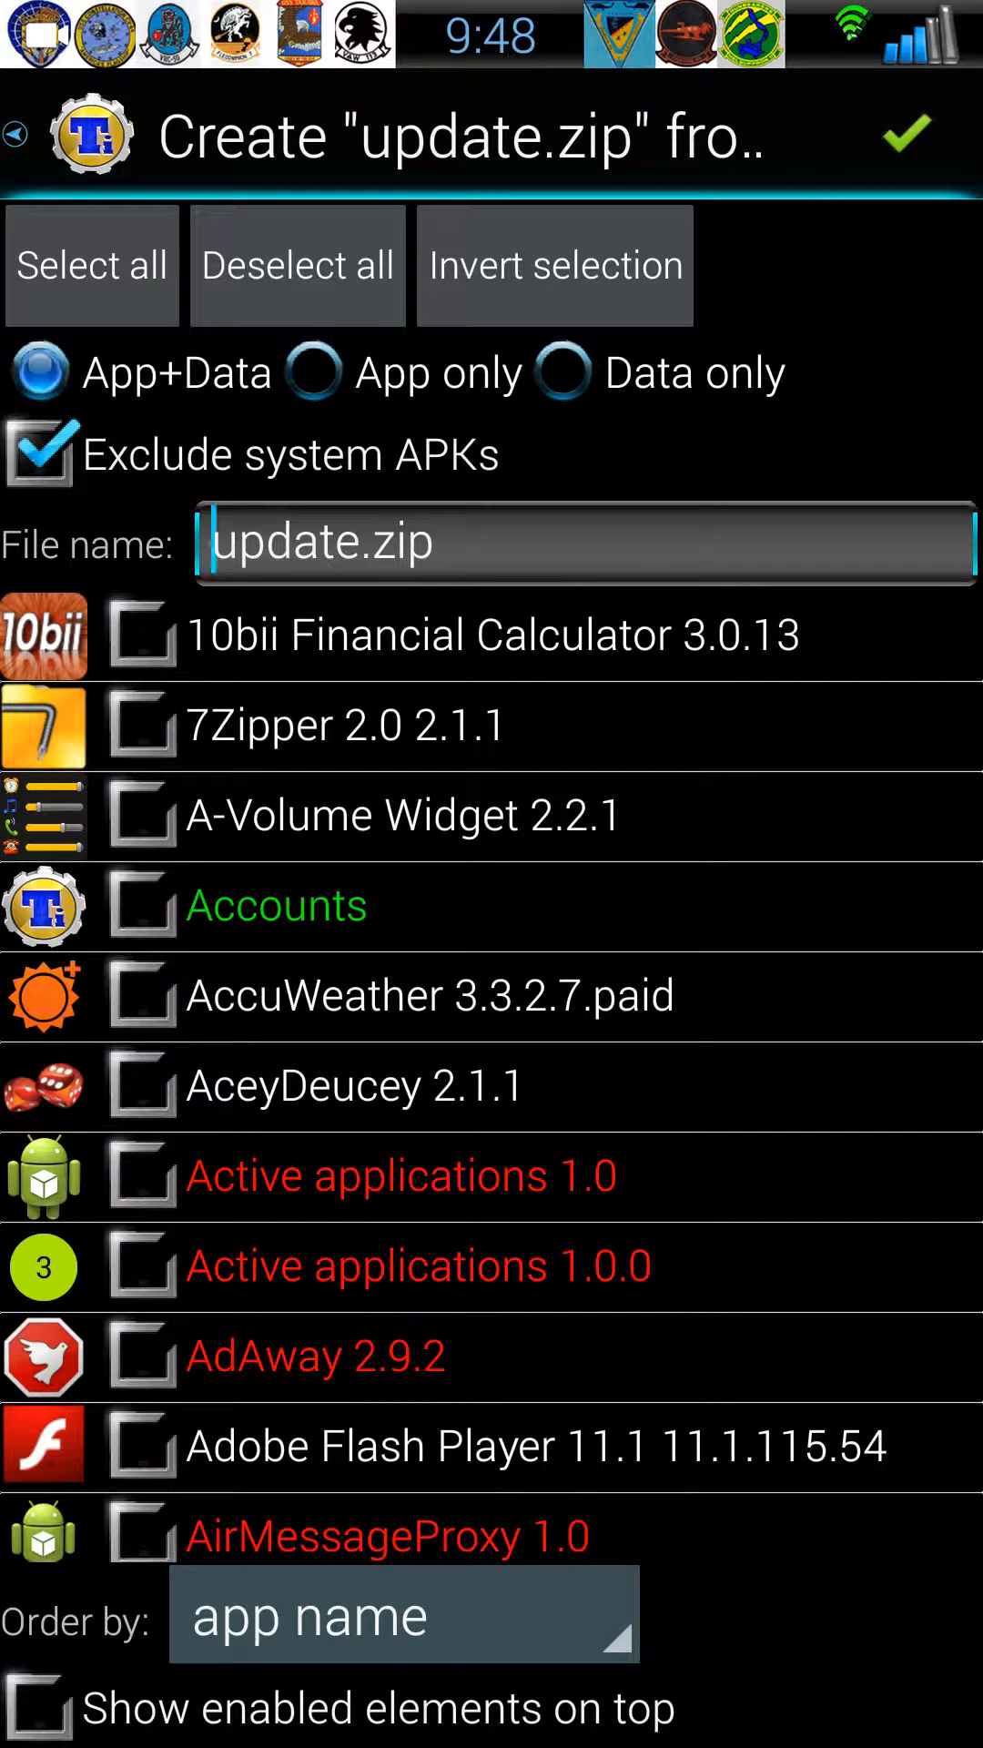
{"action": "left_click", "coordinate": [142, 633]}
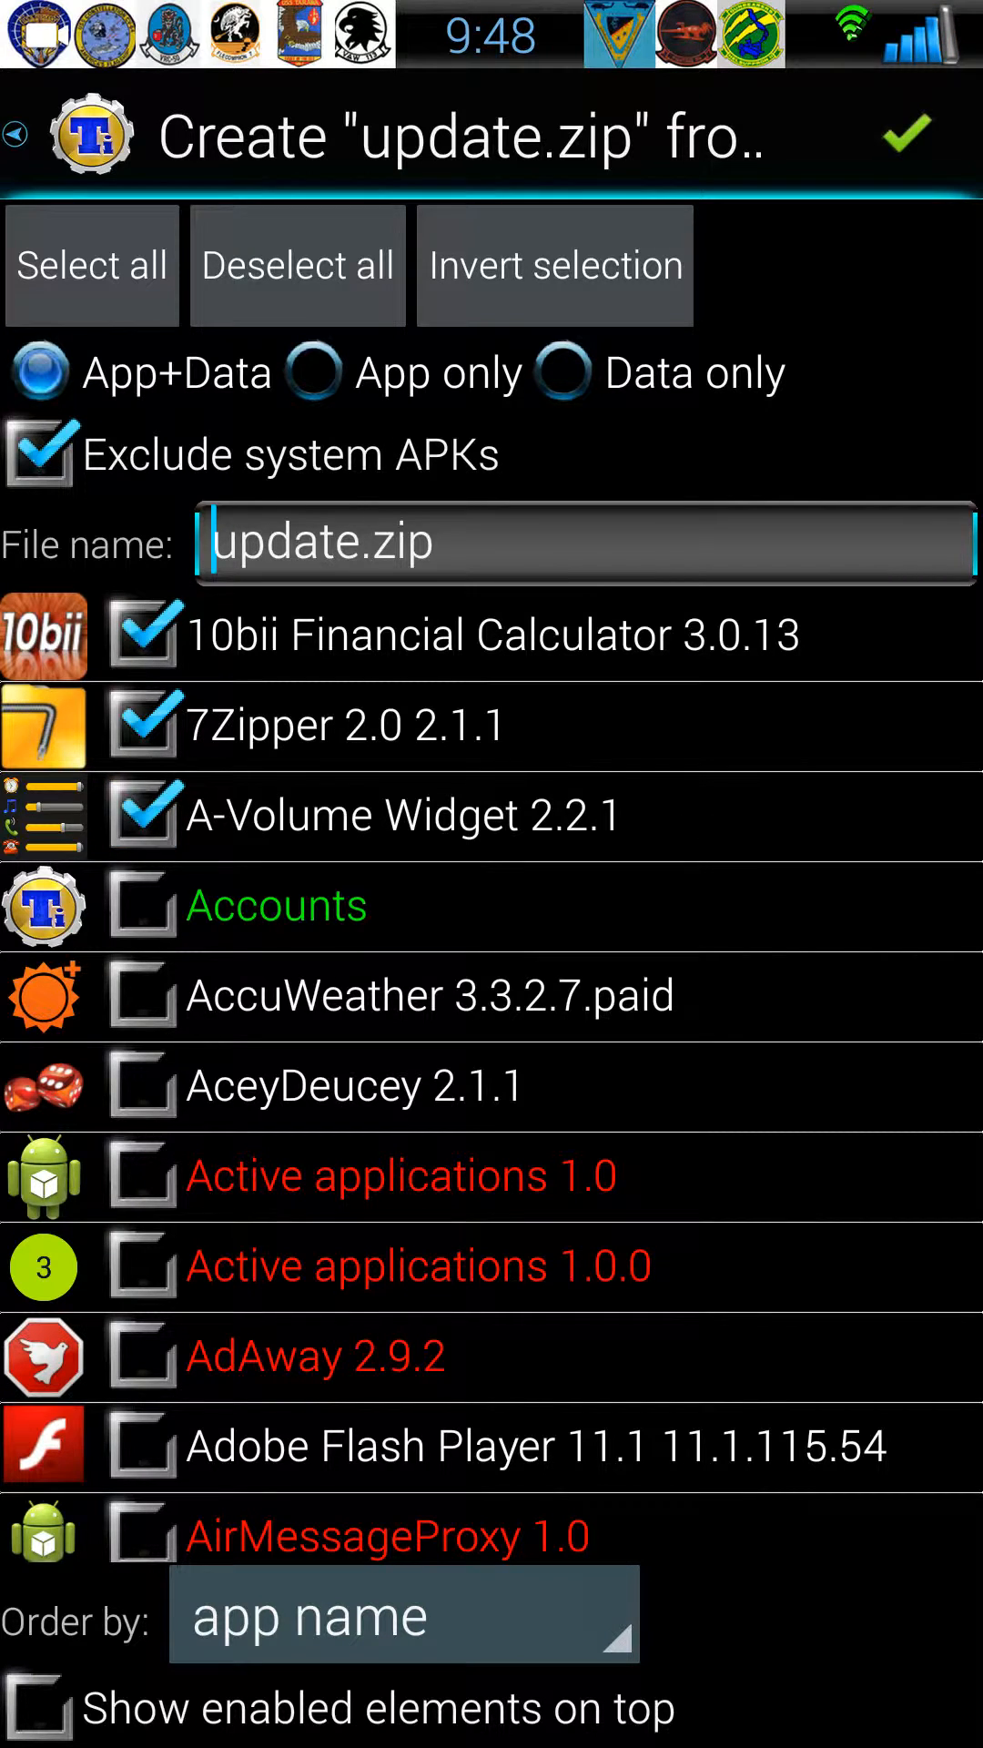
{"action": "left_click", "coordinate": [142, 1085]}
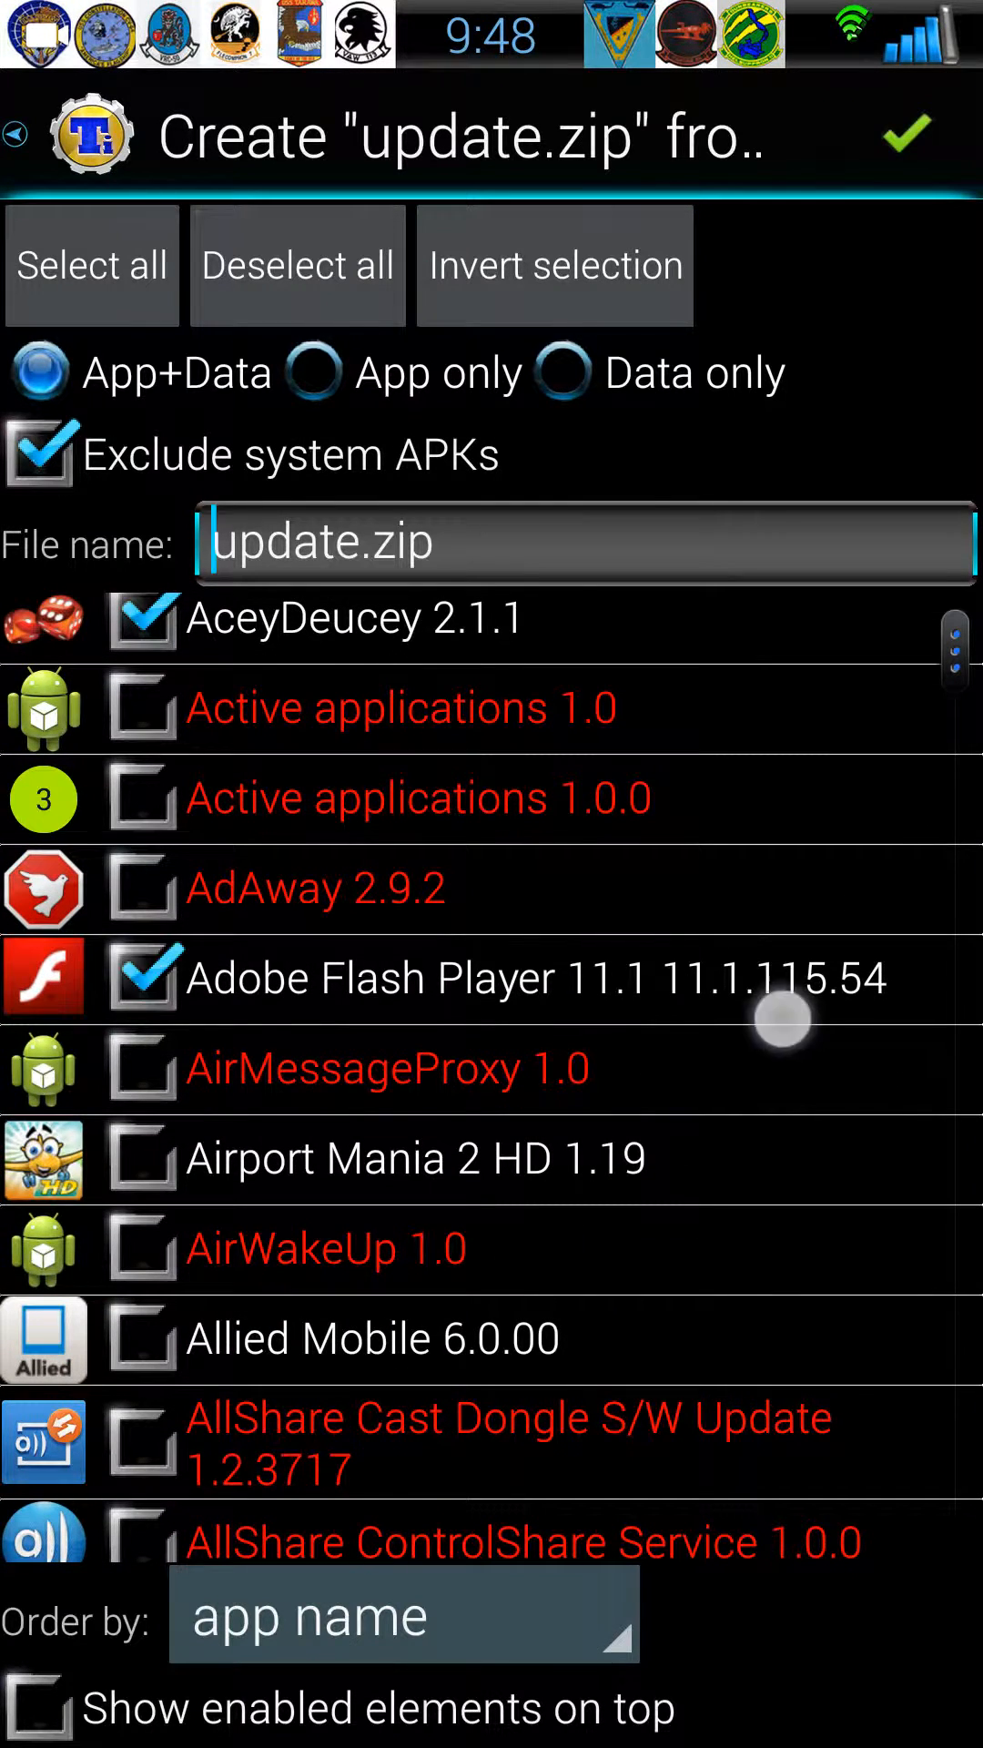
Review the rest of the app list and confirm, starting the eleven-app update.zip build
{"action": "scroll", "scroll_direction": "down", "scroll_amount": 3}
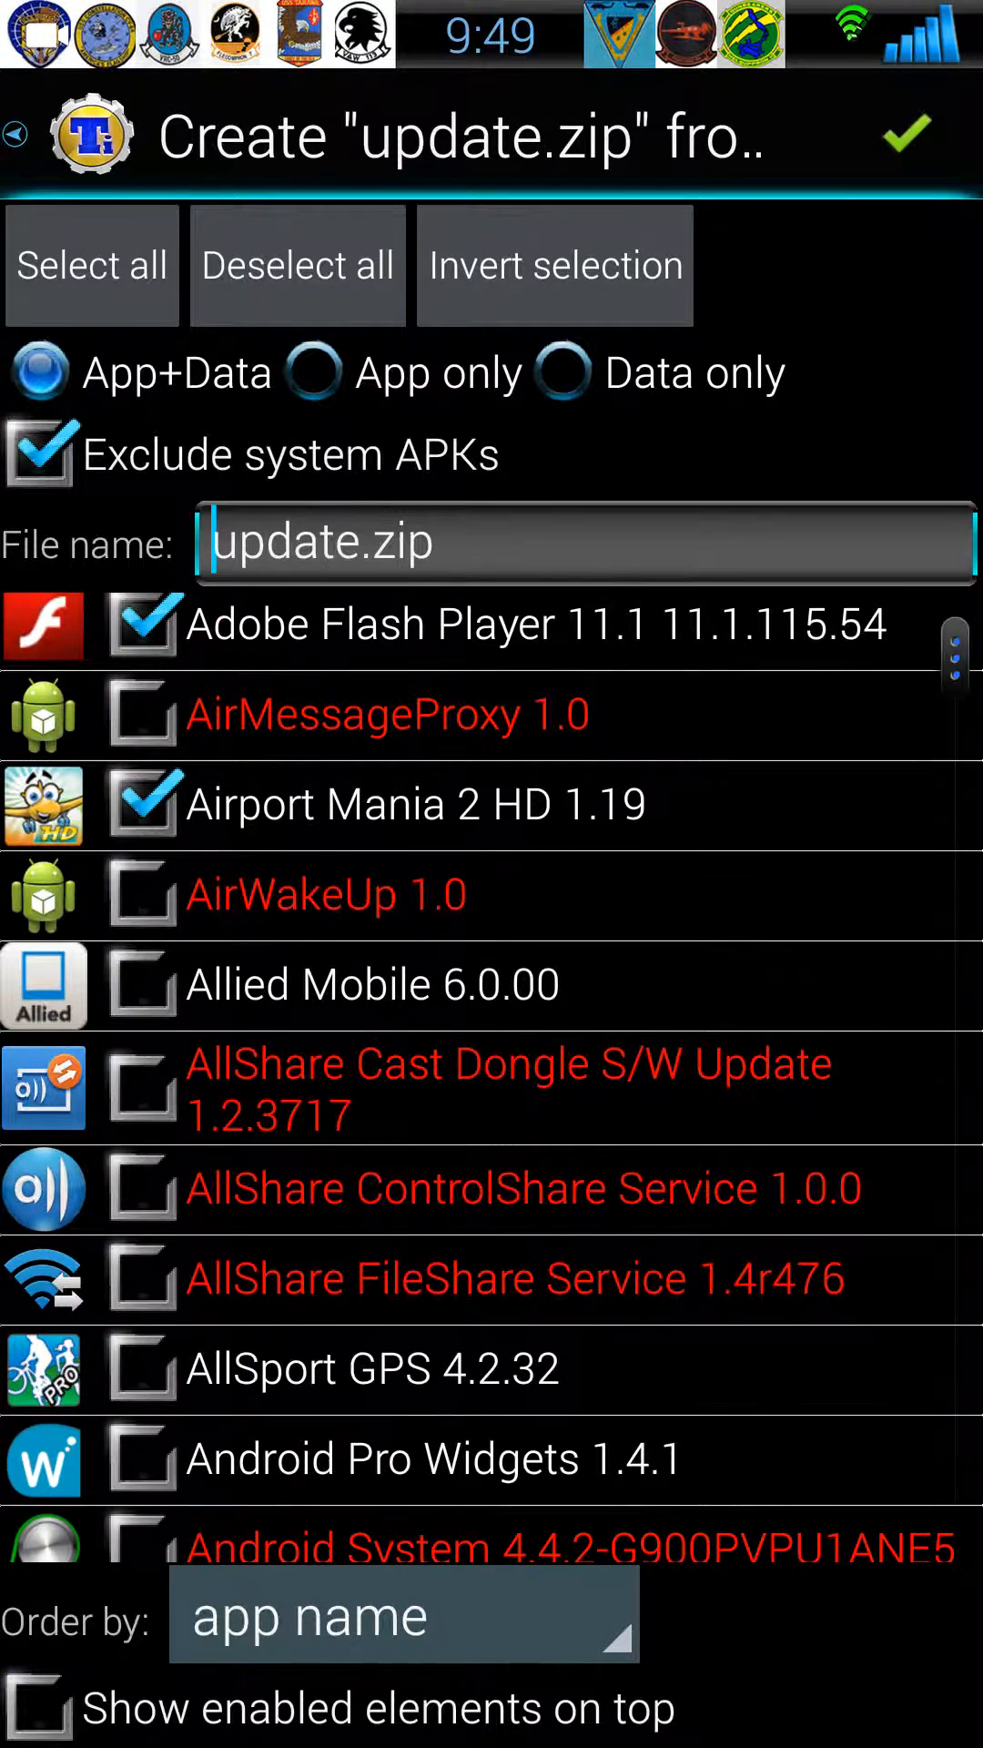
{"action": "scroll", "scroll_direction": "down", "scroll_amount": 3}
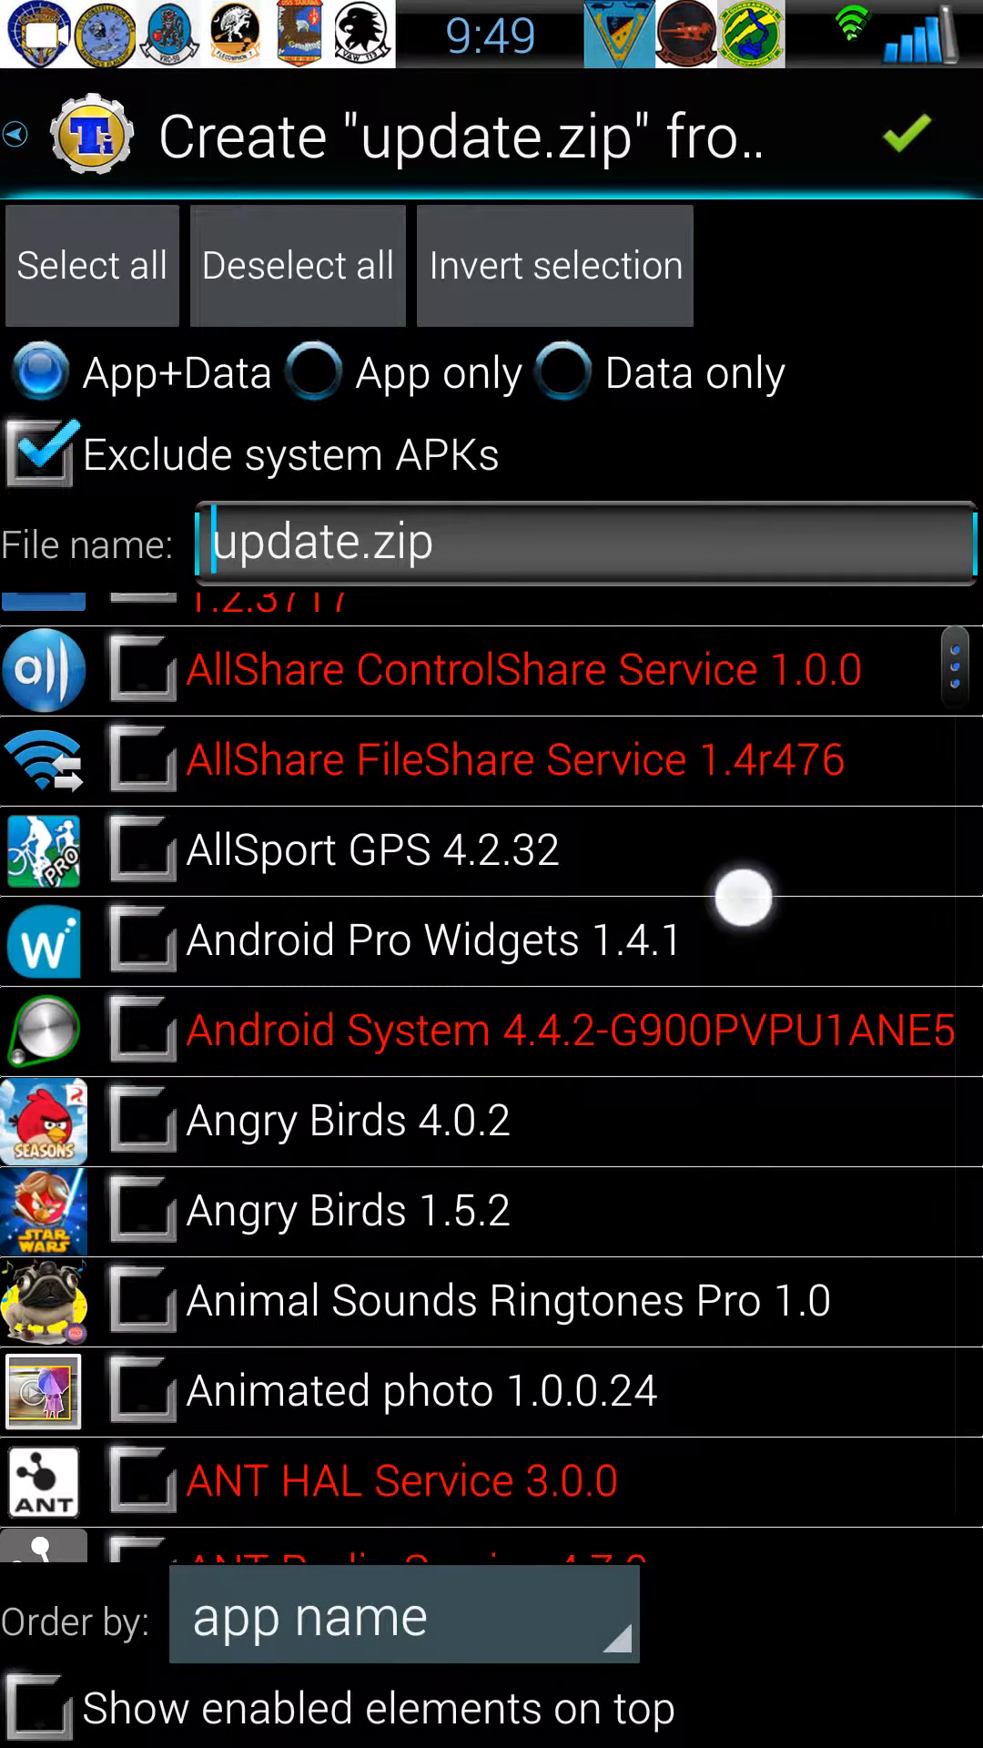
{"action": "scroll", "scroll_direction": "down", "scroll_amount": 3}
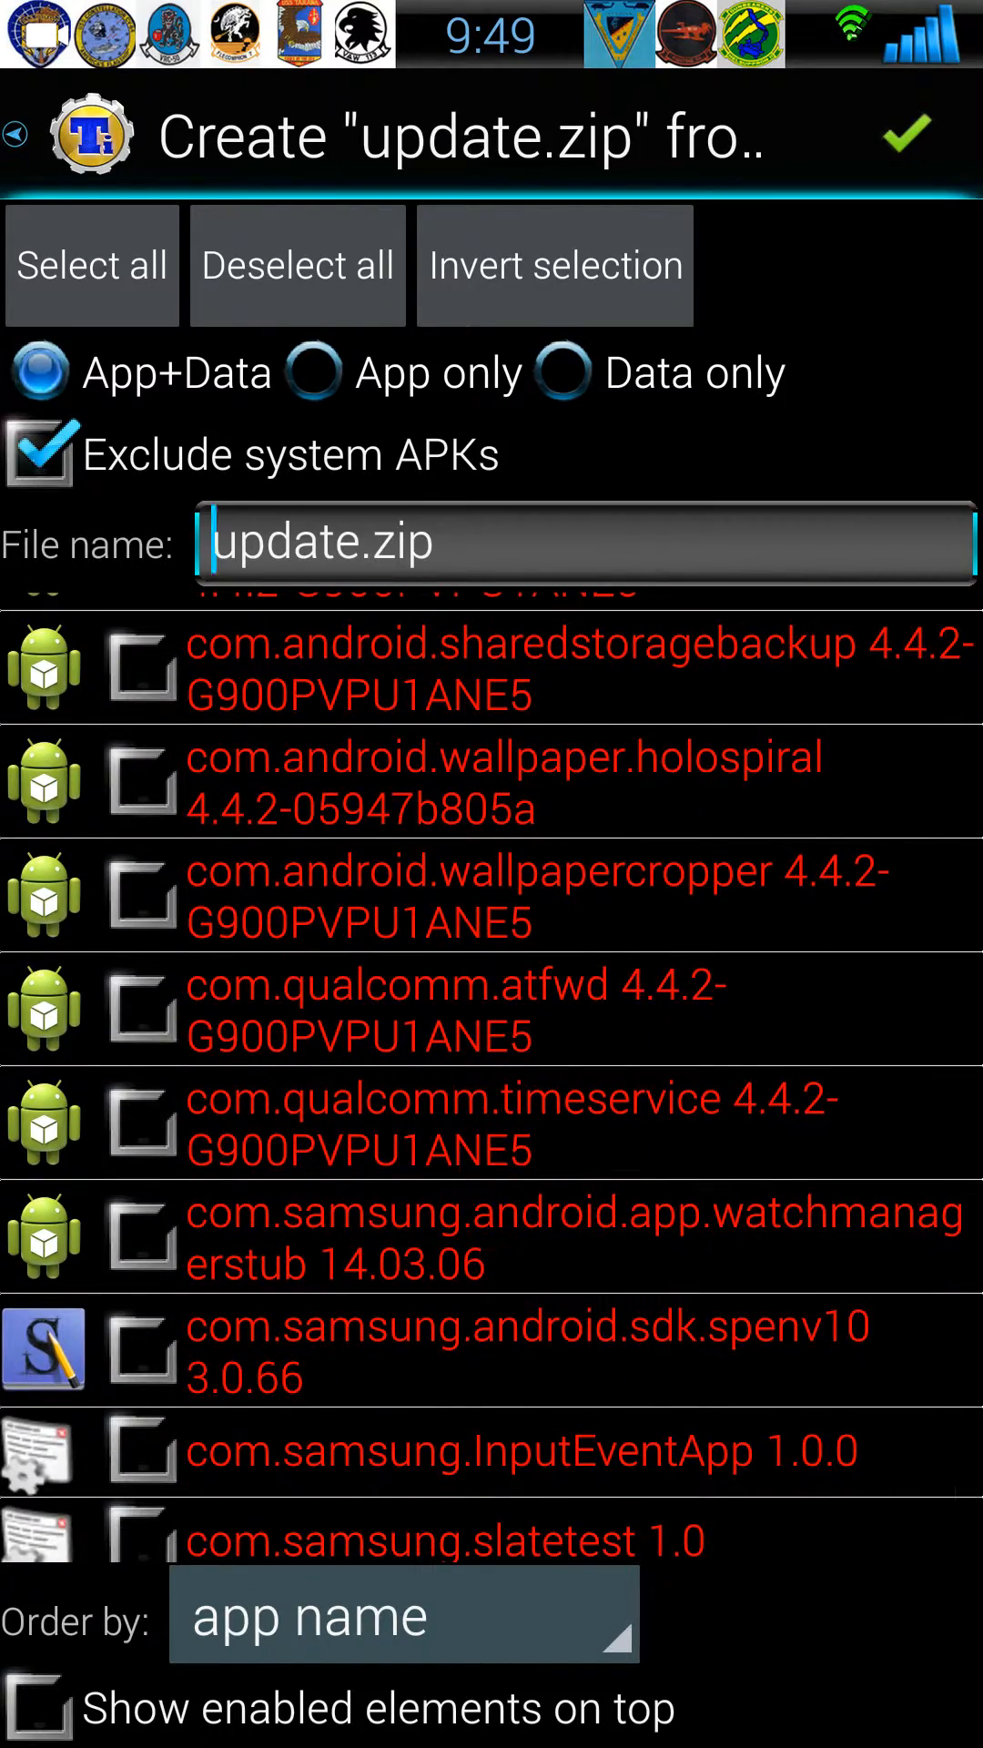
{"action": "scroll", "scroll_direction": "down", "scroll_amount": 3}
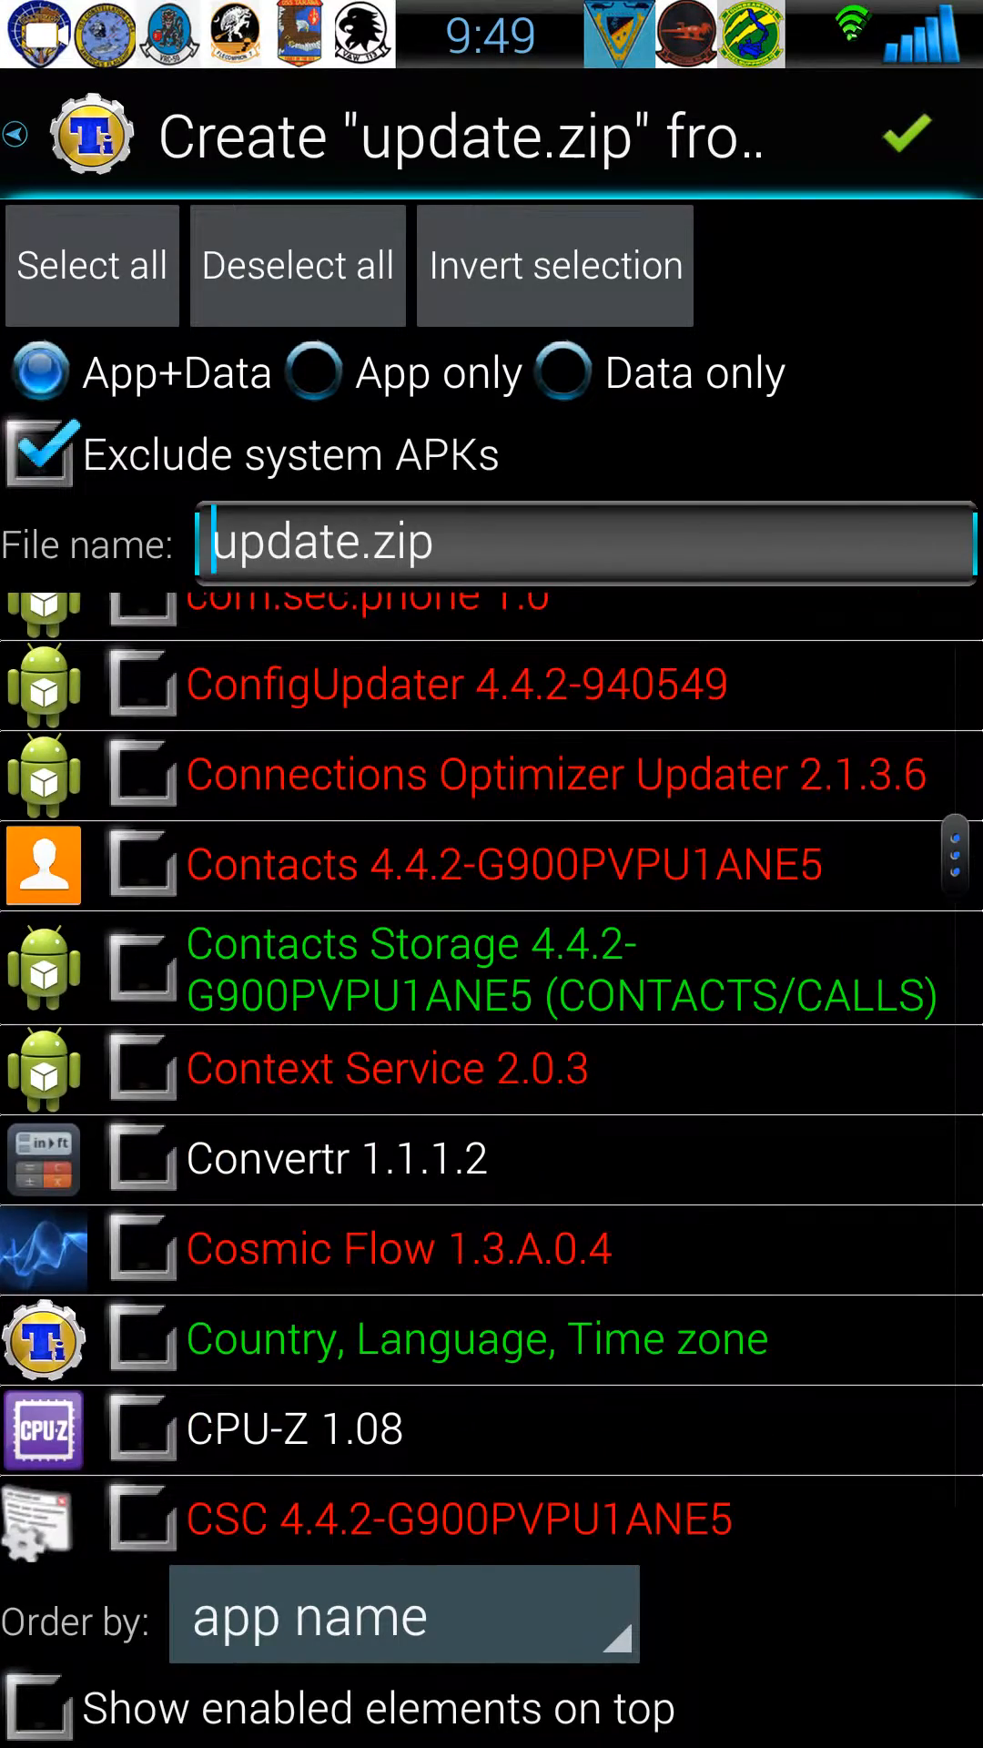
{"action": "scroll", "scroll_direction": "down", "scroll_amount": 3}
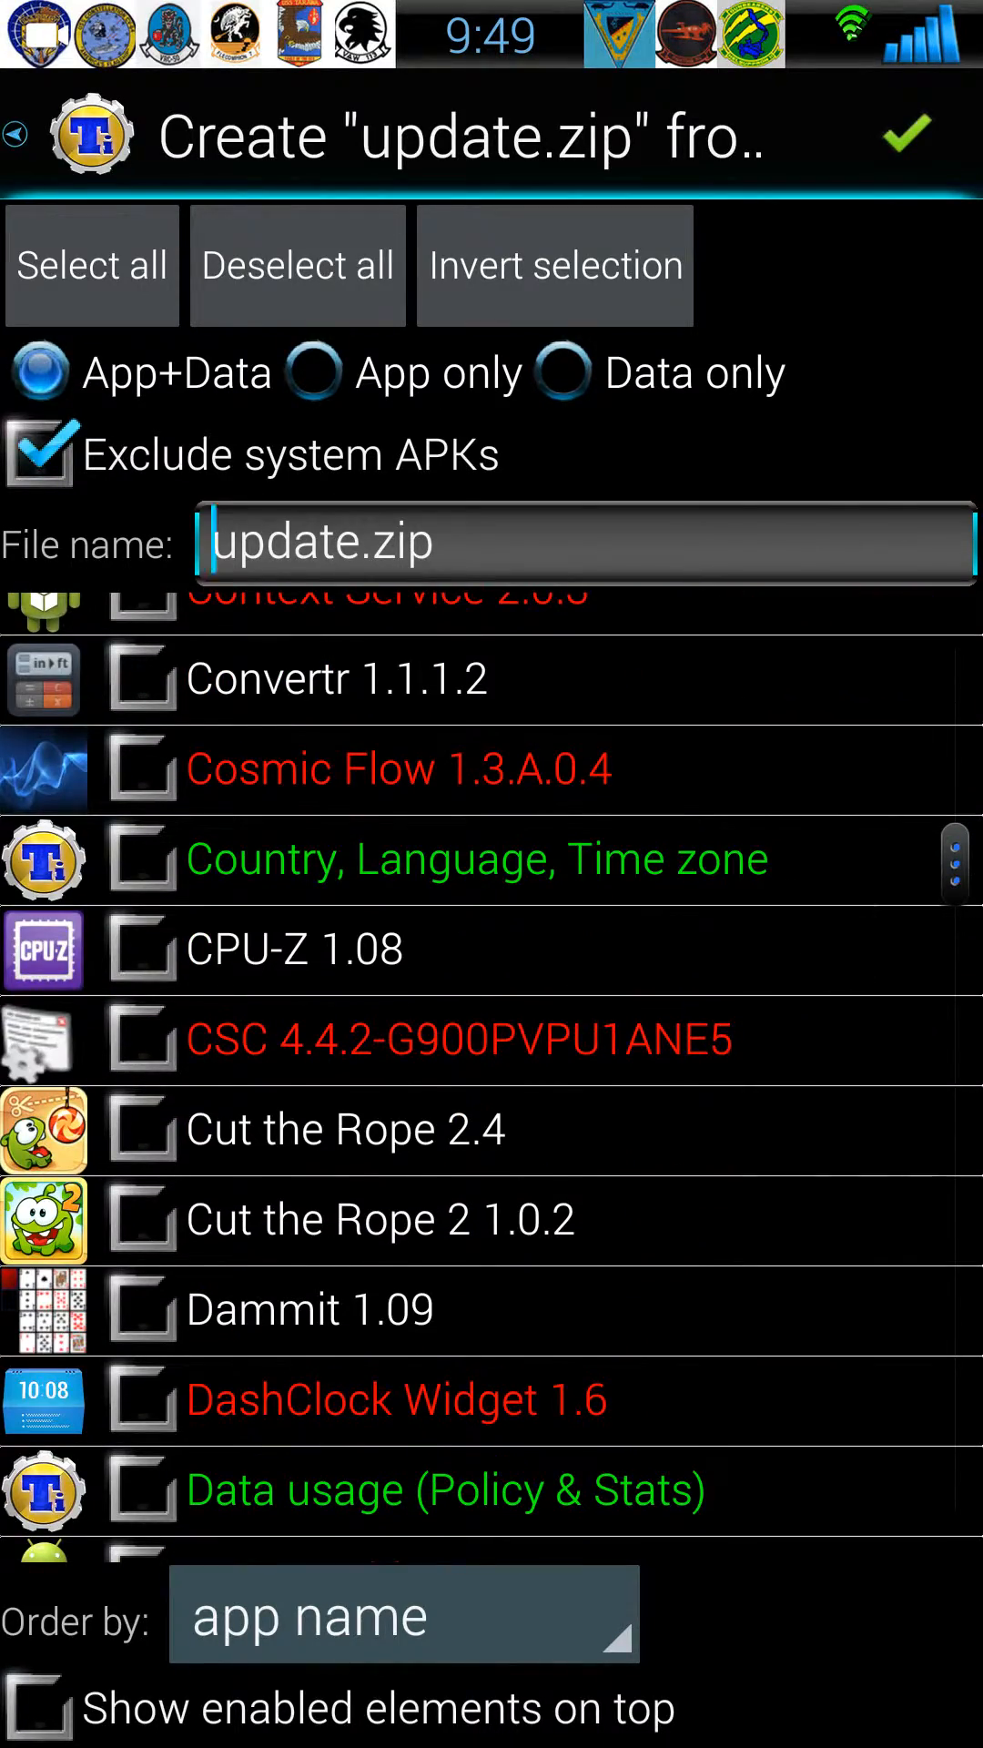
{"action": "left_click", "coordinate": [906, 133]}
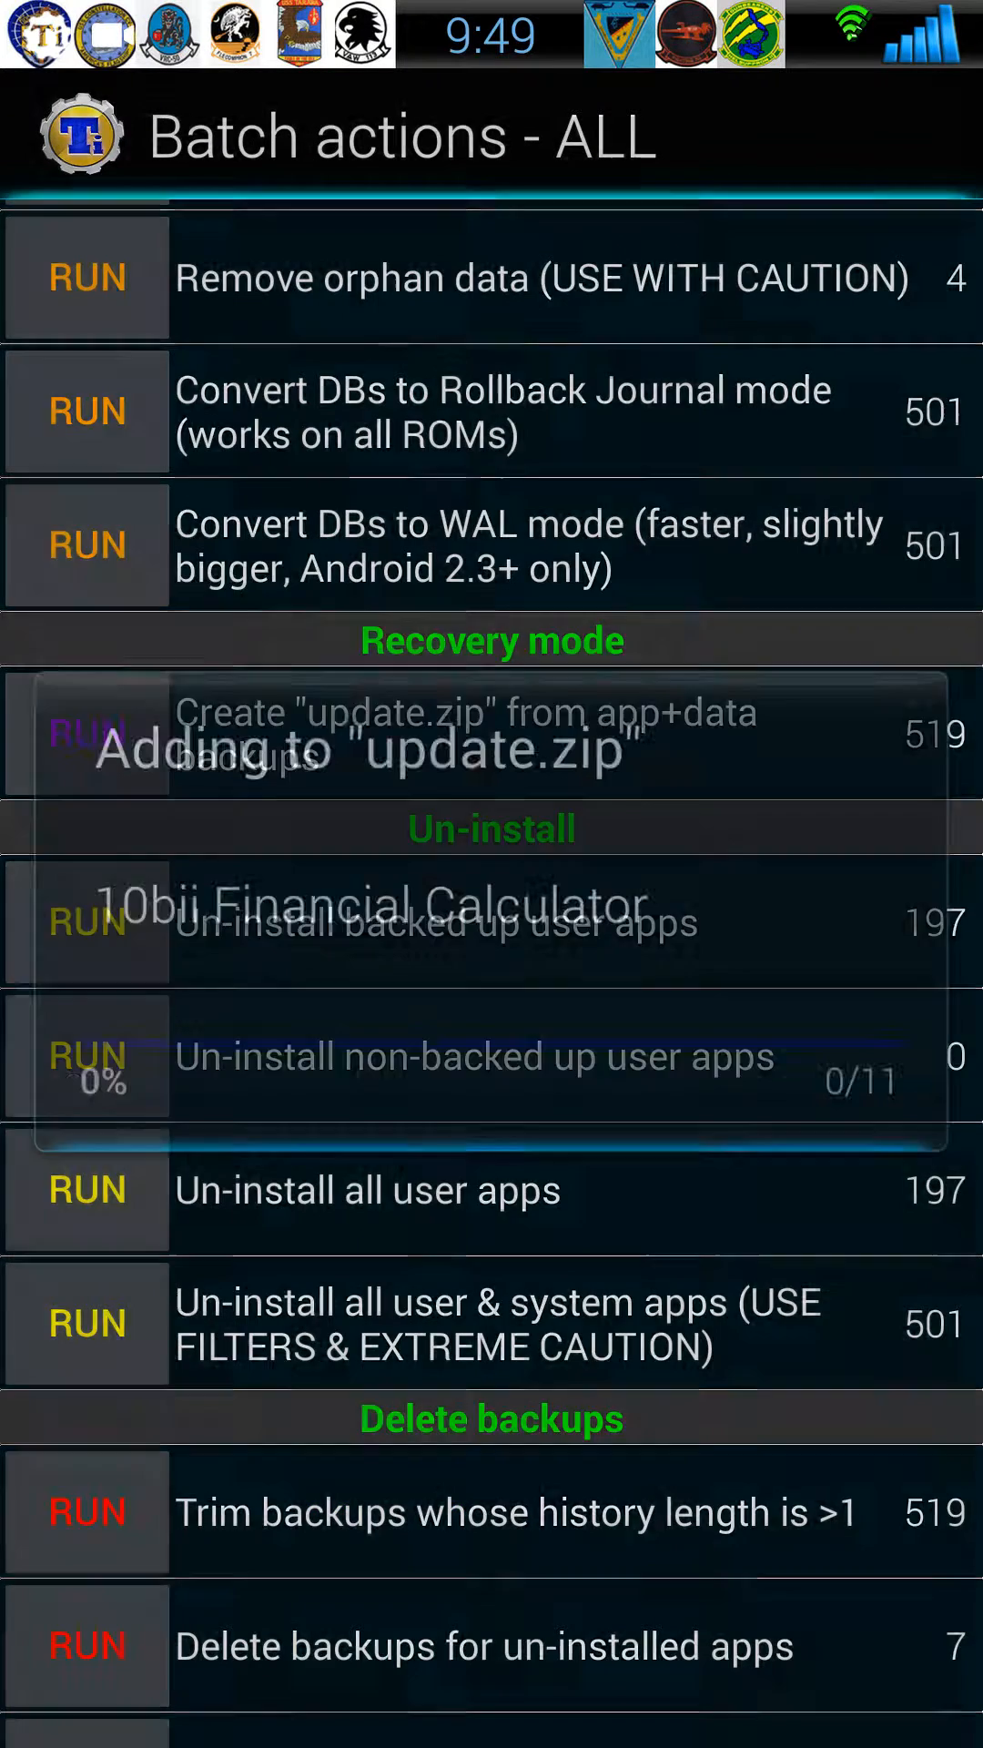